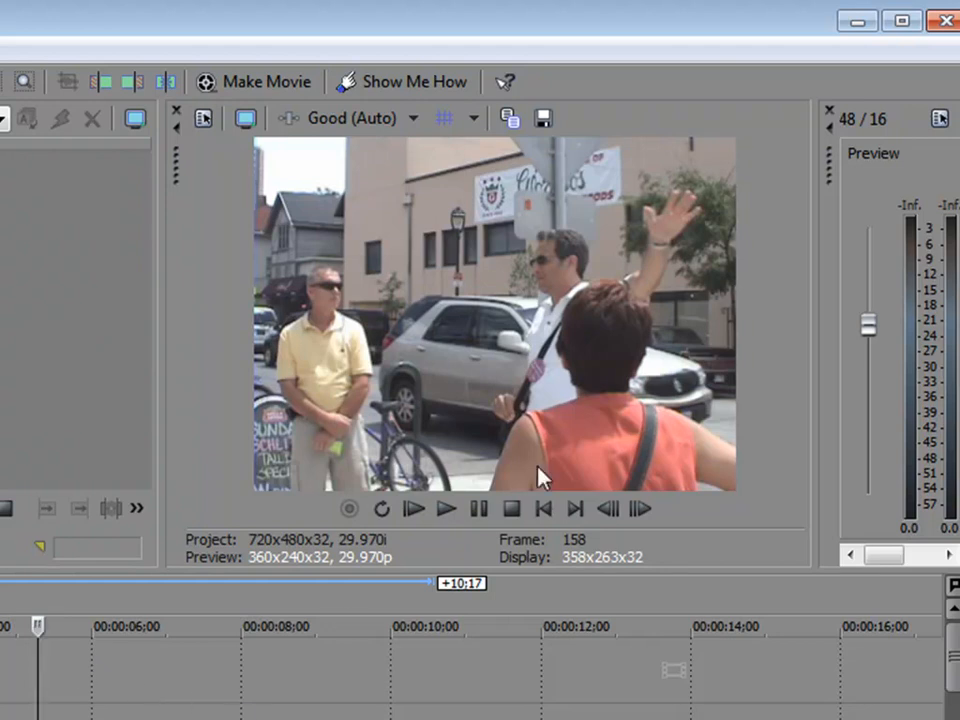
mouse_move(535, 355)
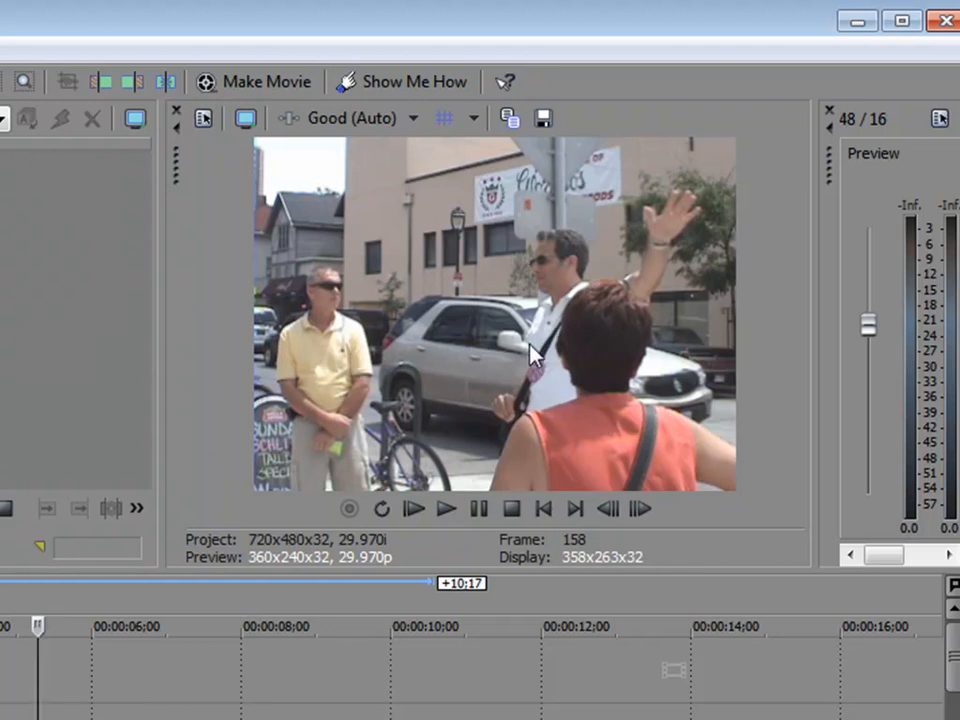
mouse_move(560, 390)
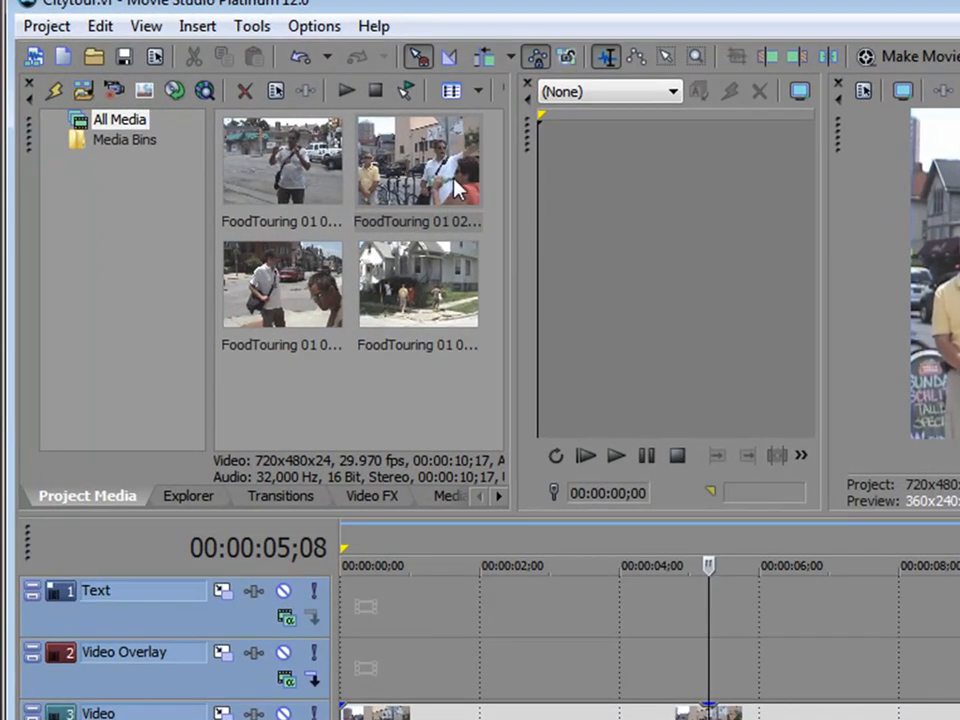
mouse_move(456, 190)
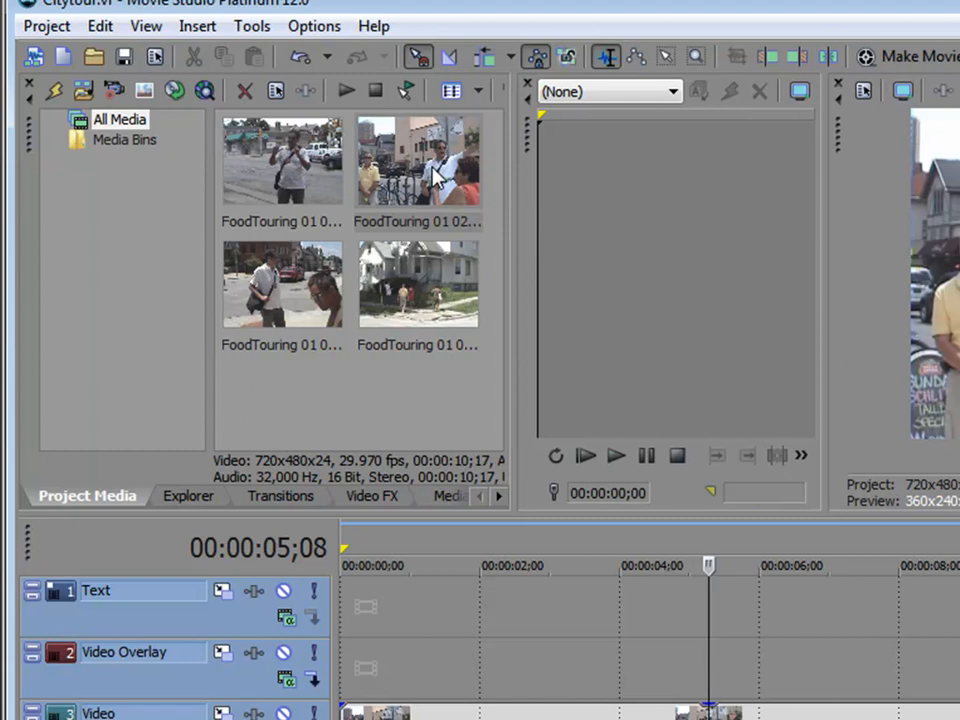
- Add a video-only copy of the FoodTouring clip across time on the Video Overlay track
click(417, 160)
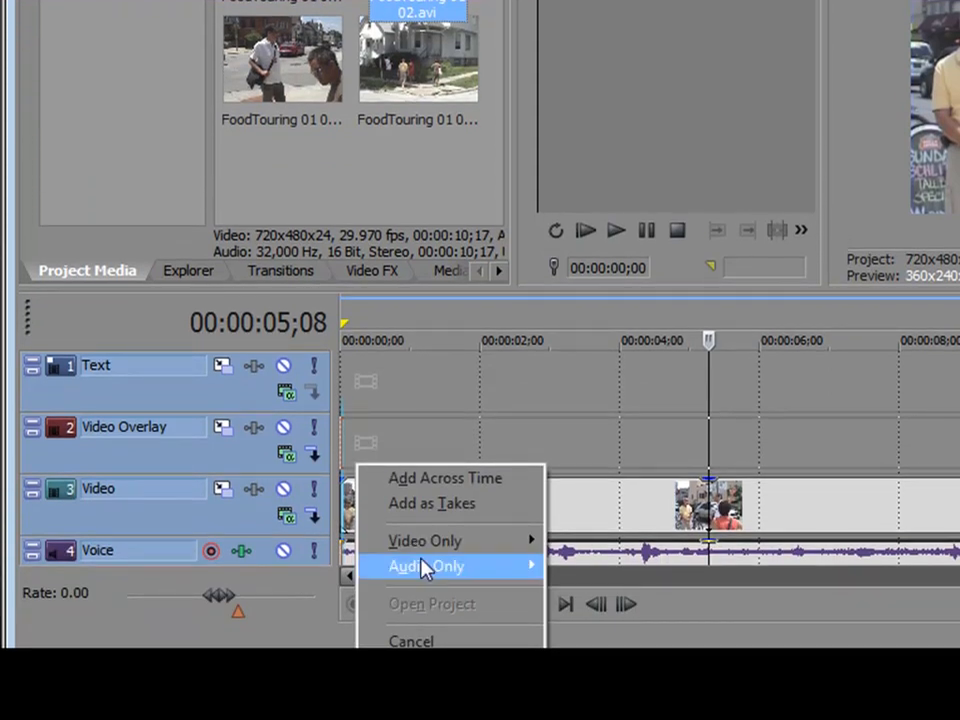
mouse_move(425, 540)
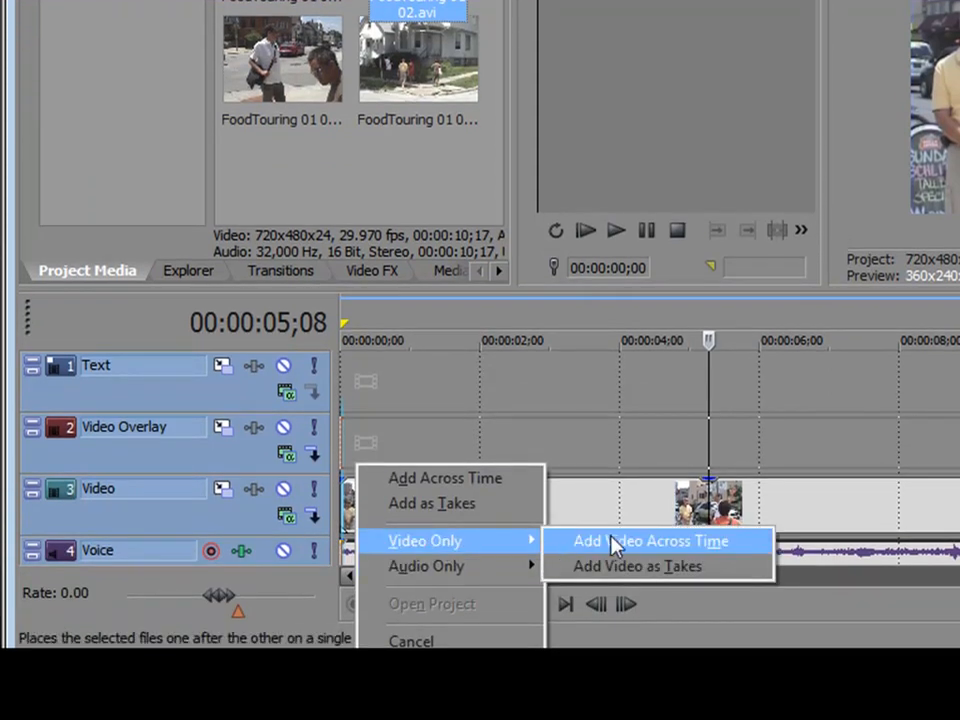
click(650, 540)
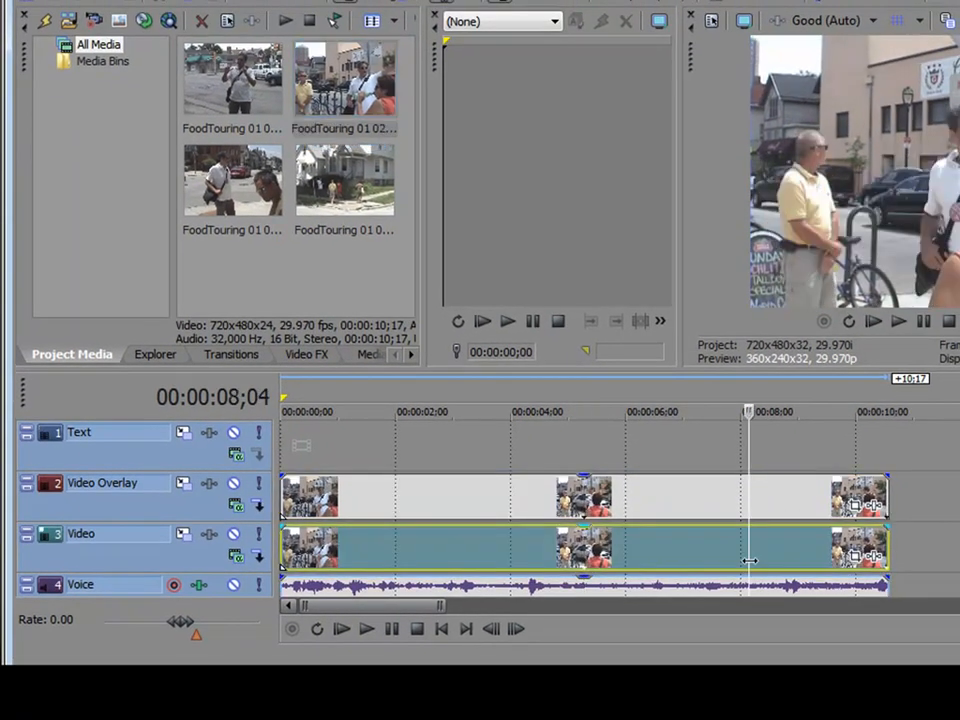
mouse_move(712, 505)
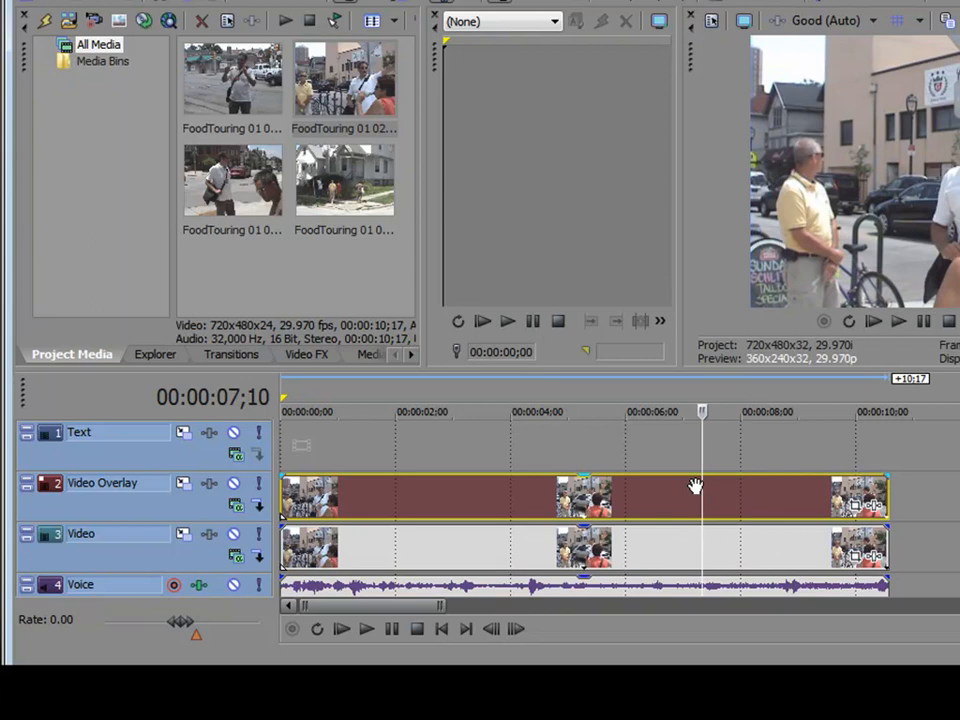
mouse_move(664, 498)
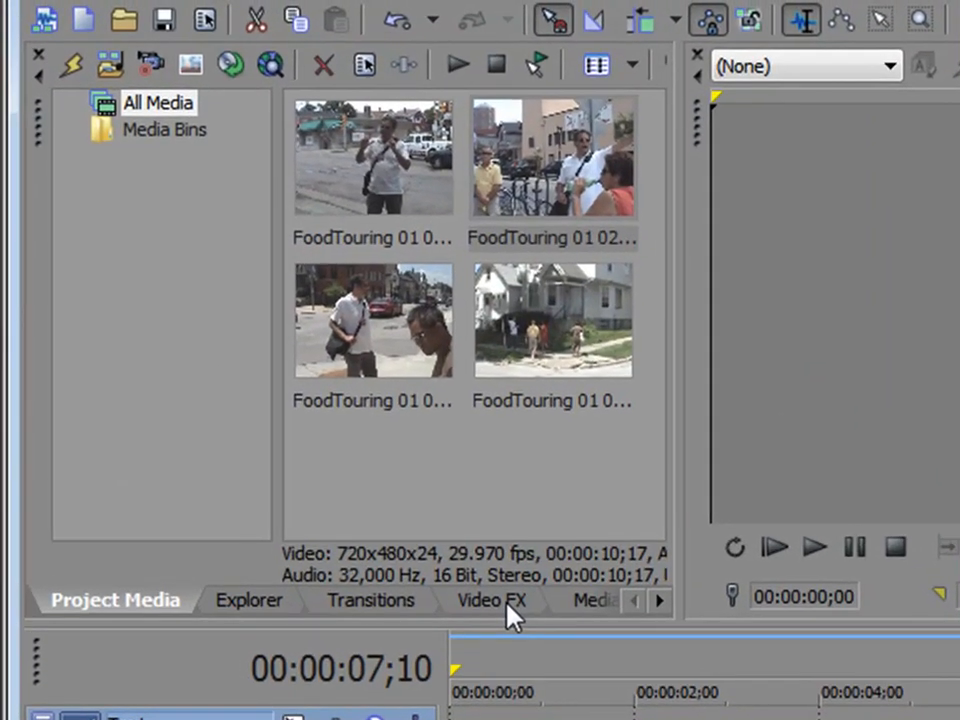
- Apply the Large Pixelate preset to the overlay clip and adjust its horizontal pixelization
click(490, 600)
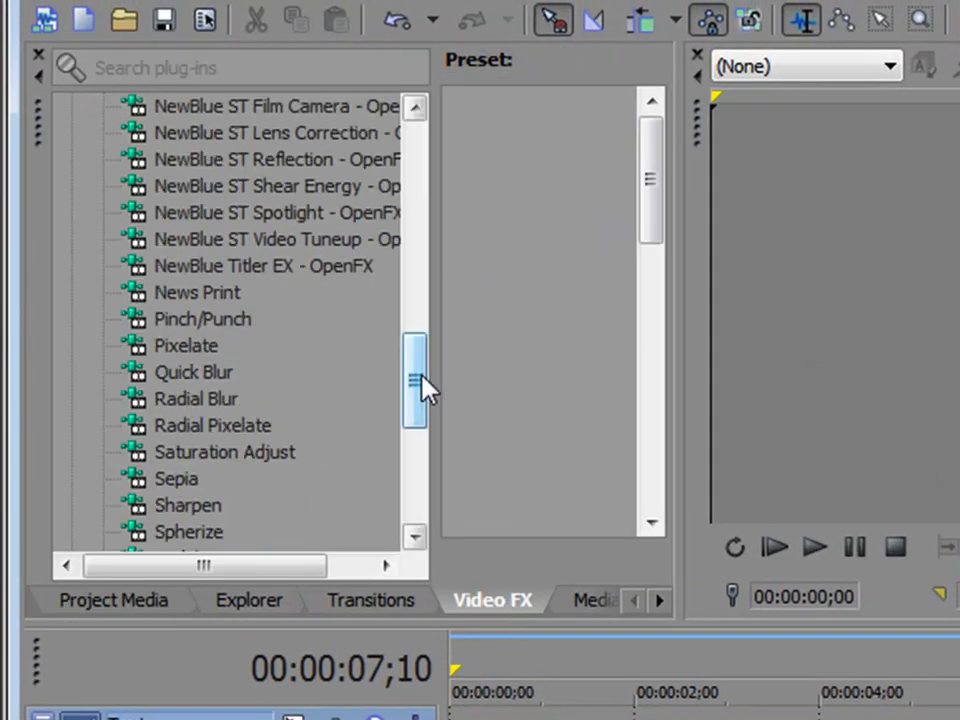
click(186, 345)
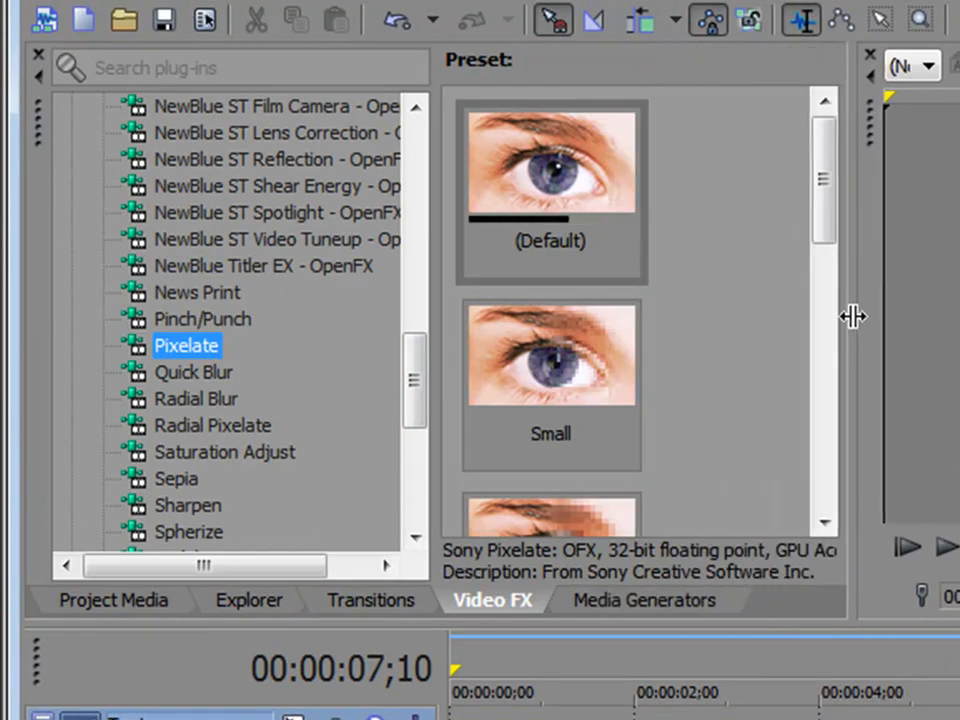
scroll(down, 3)
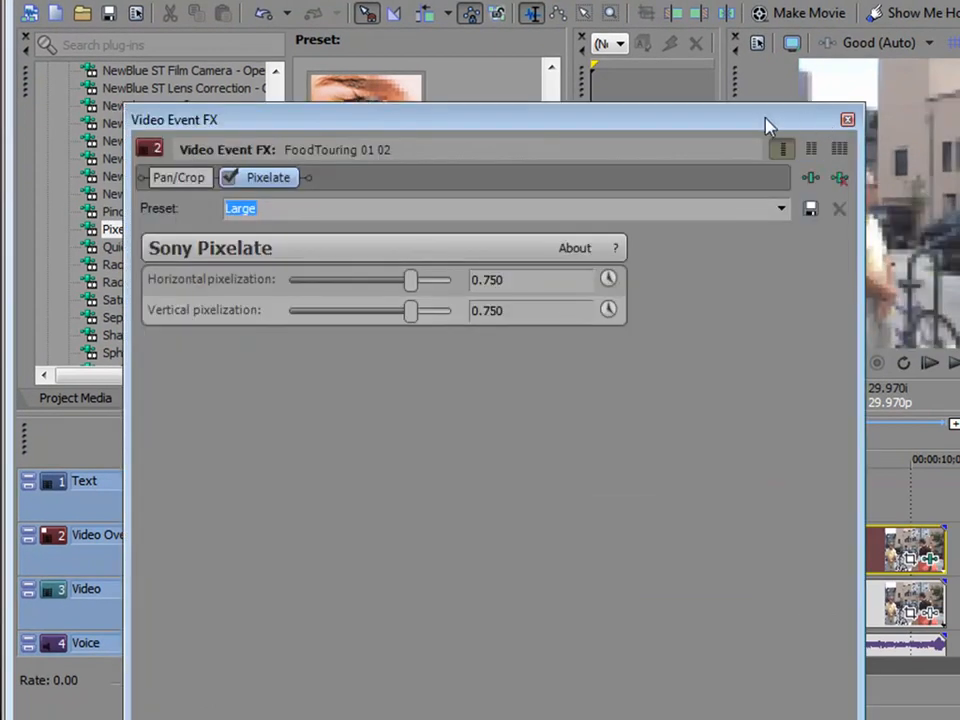
mouse_move(775, 135)
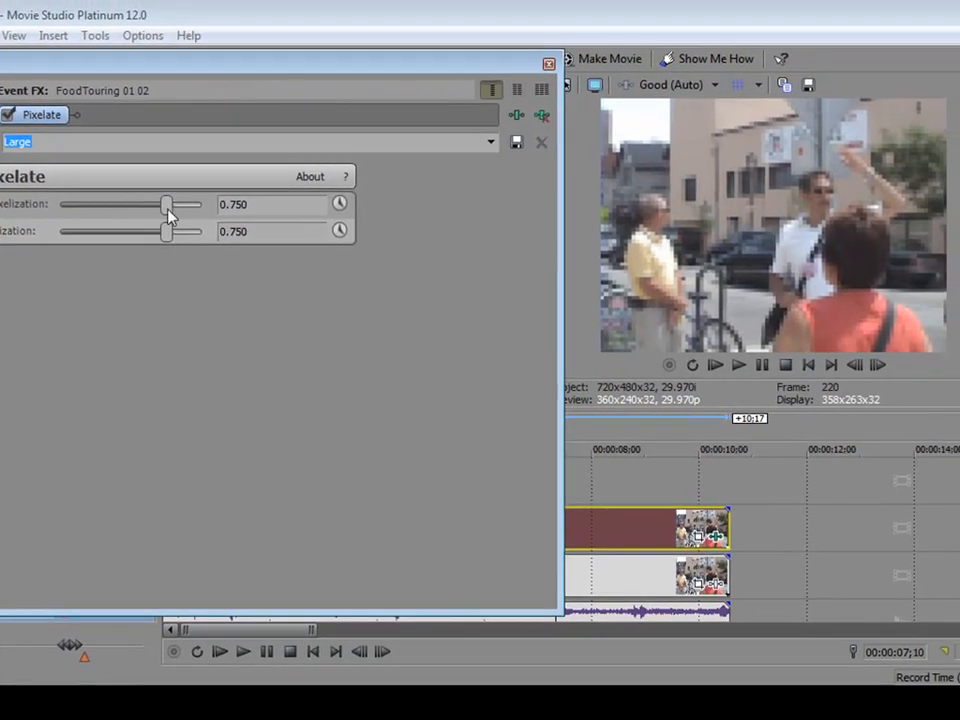
drag(167, 205, 175, 205)
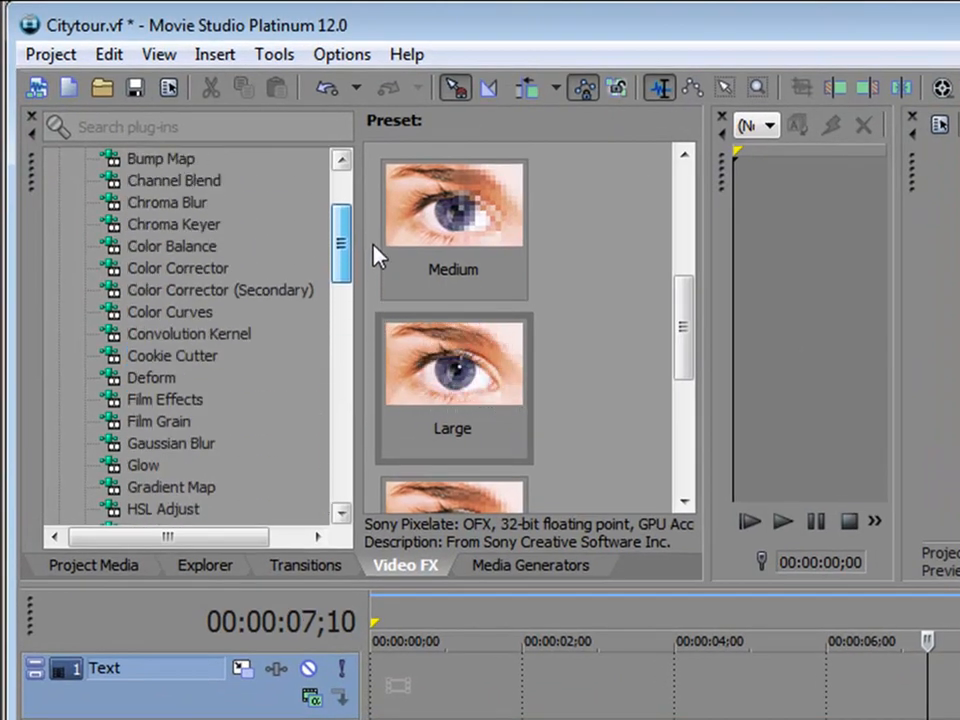
- Add a Circle Cookie Cutter to the overlay and lower the base Video track's opacity
click(172, 355)
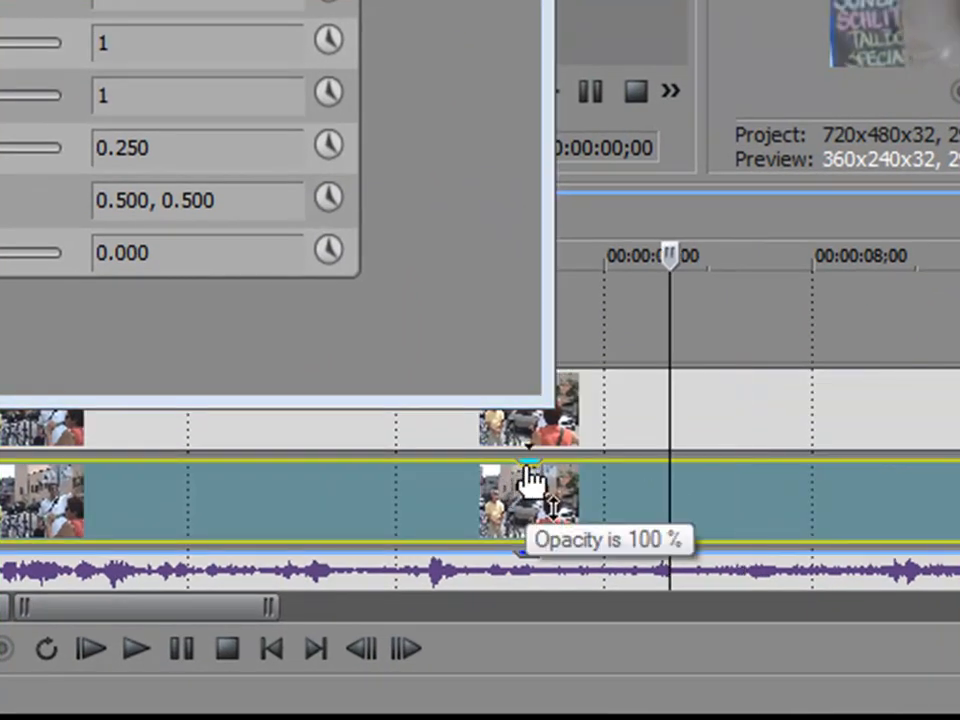
drag(530, 475, 535, 525)
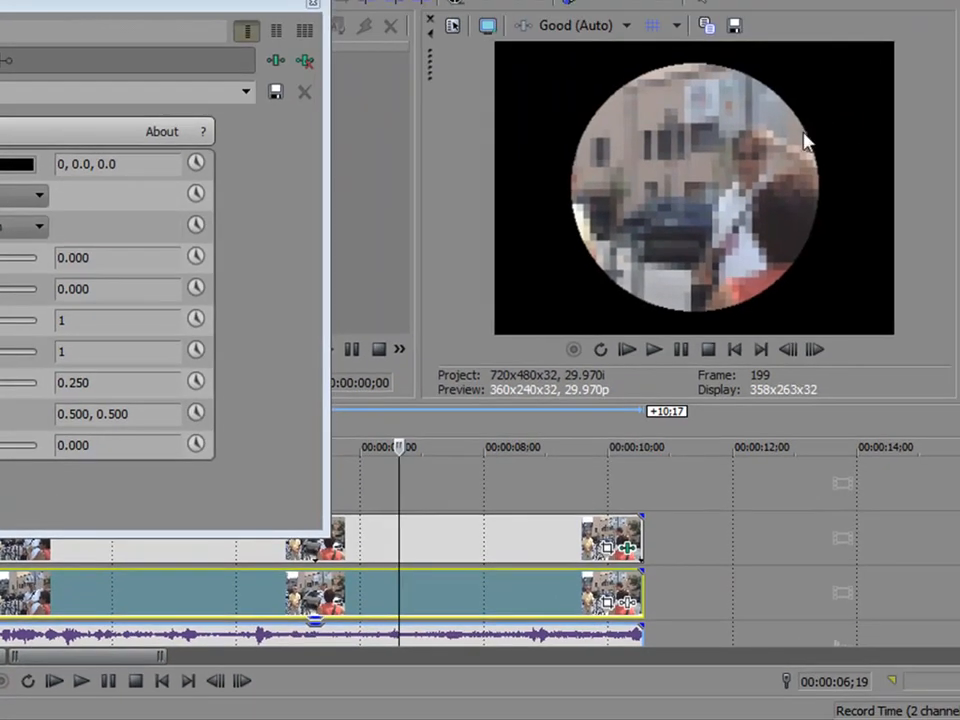
mouse_move(726, 209)
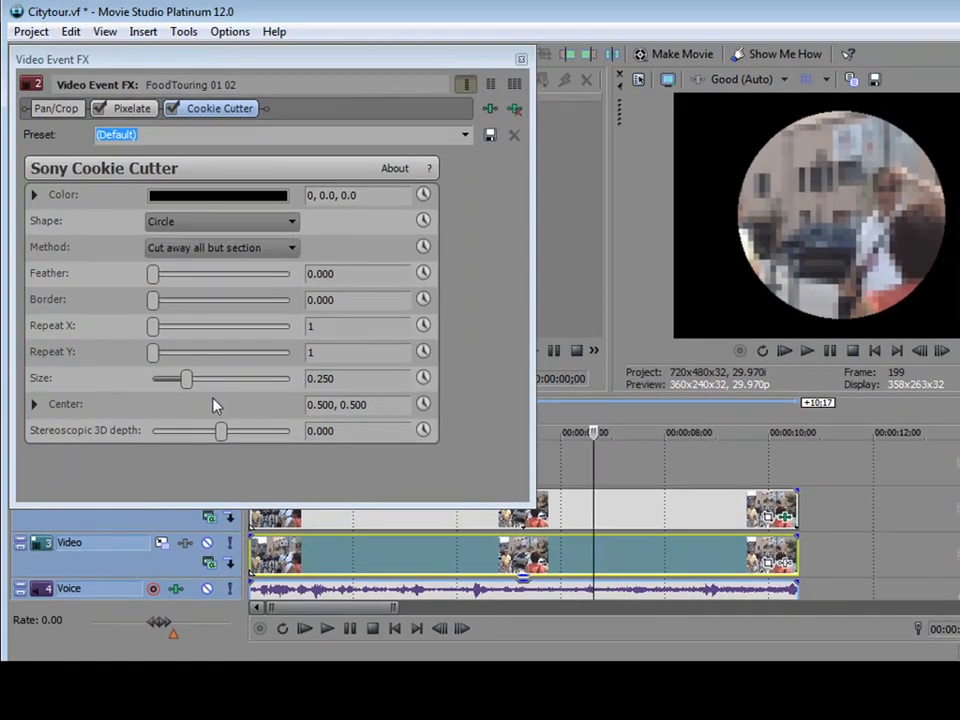
- Set the Cookie Cutter size to 0.100 and drag its centre over the bystander's face
drag(187, 378, 182, 378)
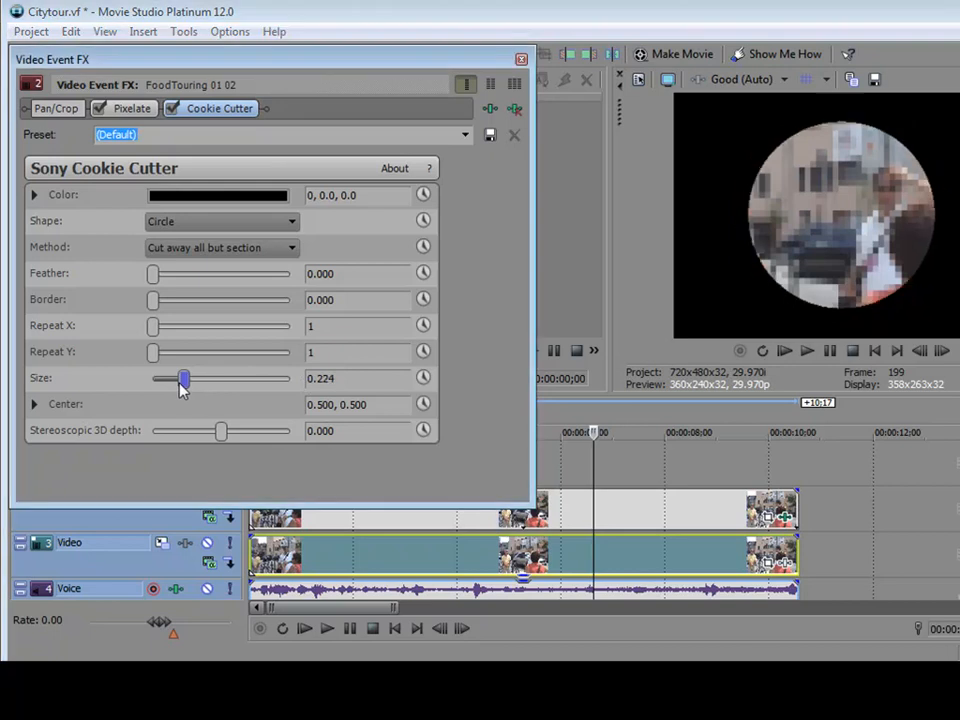
drag(184, 378, 173, 378)
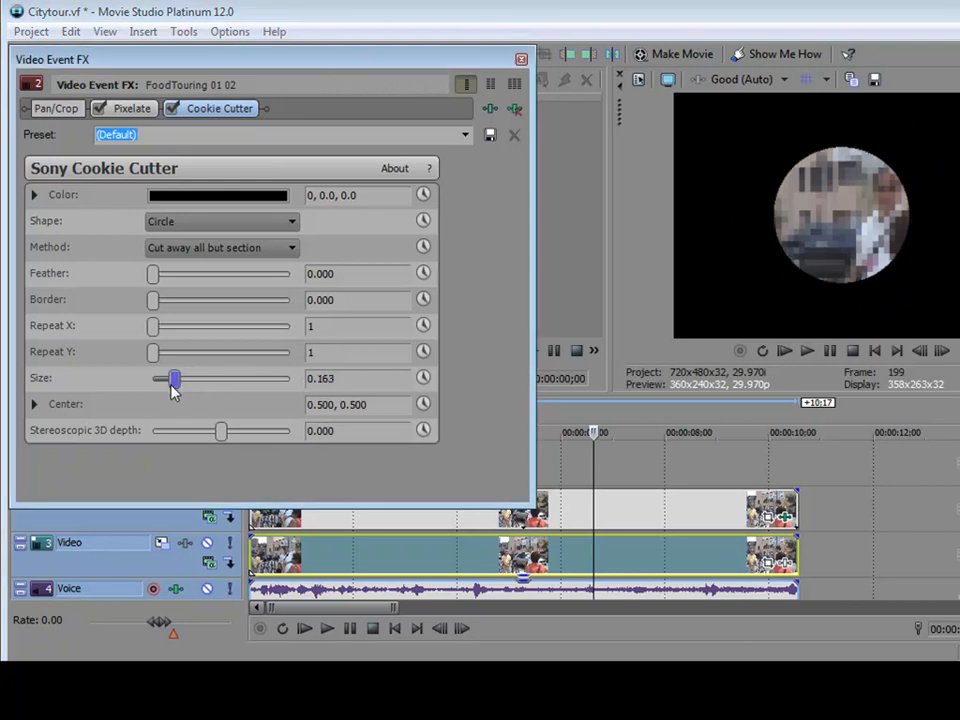
drag(174, 378, 168, 378)
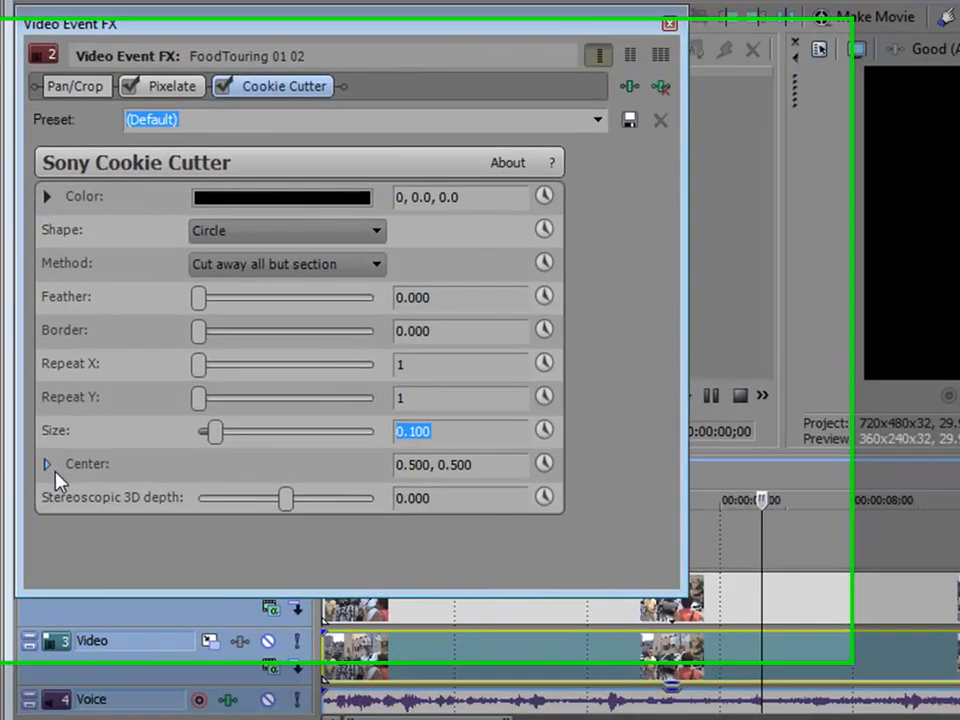
click(47, 463)
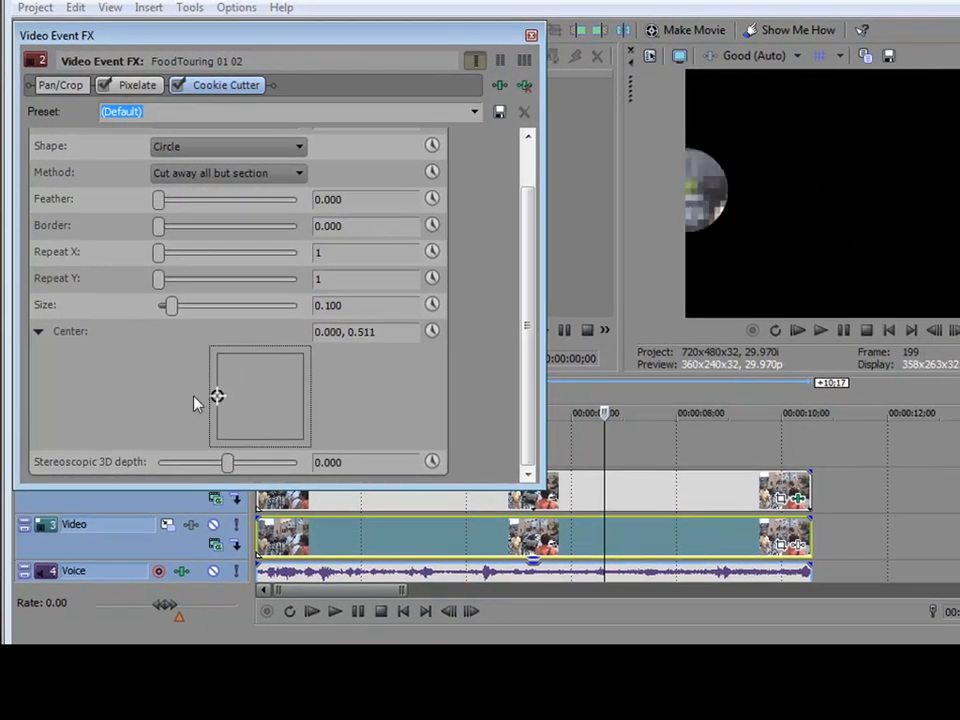
drag(217, 396, 225, 396)
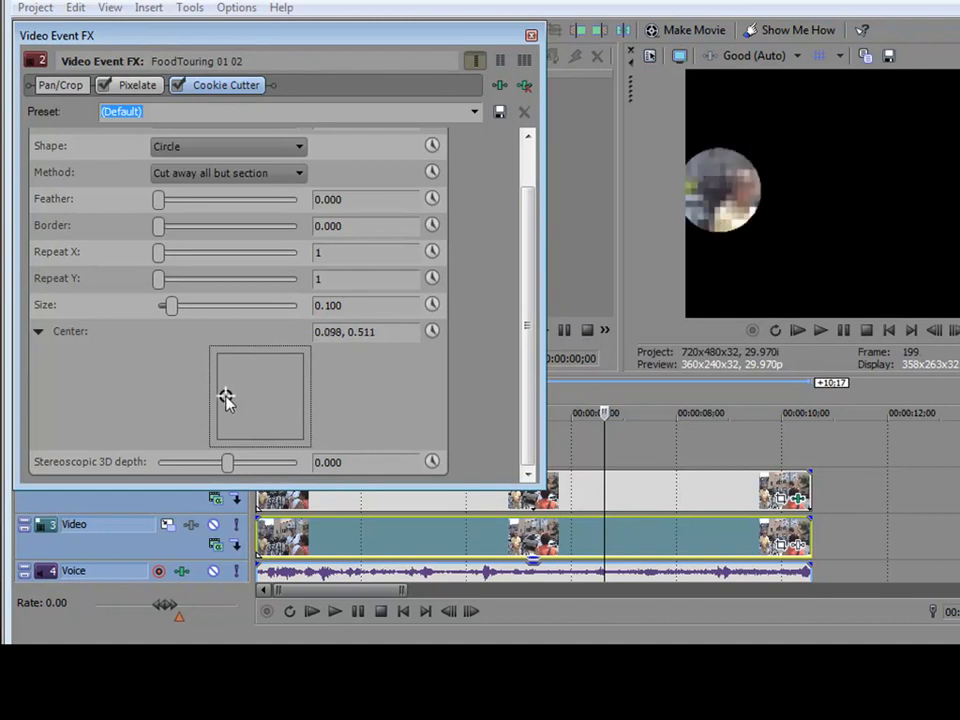
drag(225, 393, 233, 390)
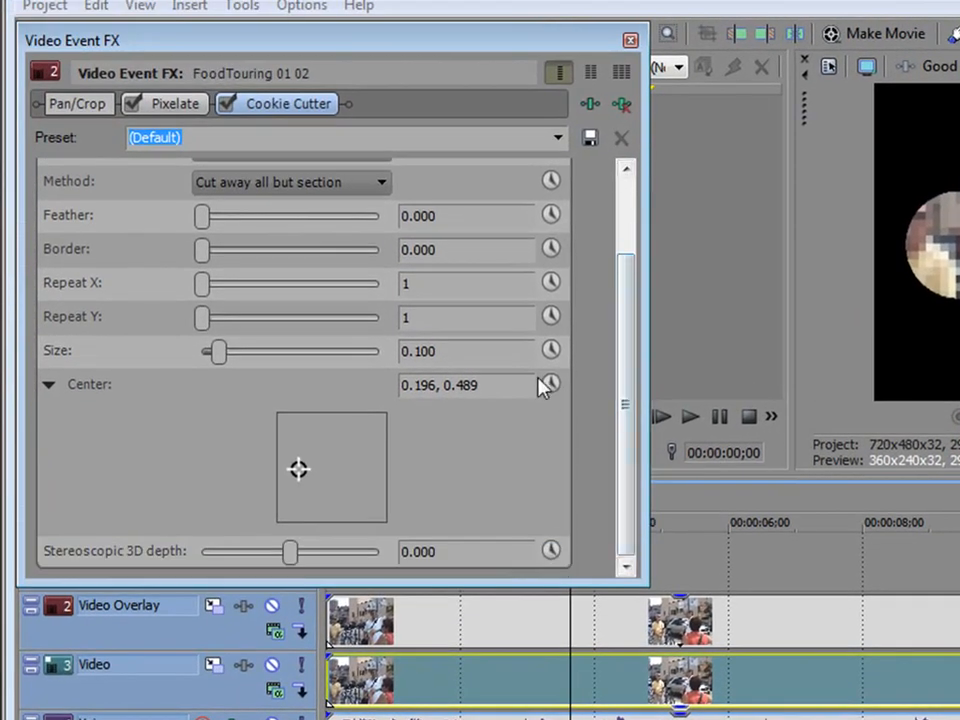
mouse_move(551, 384)
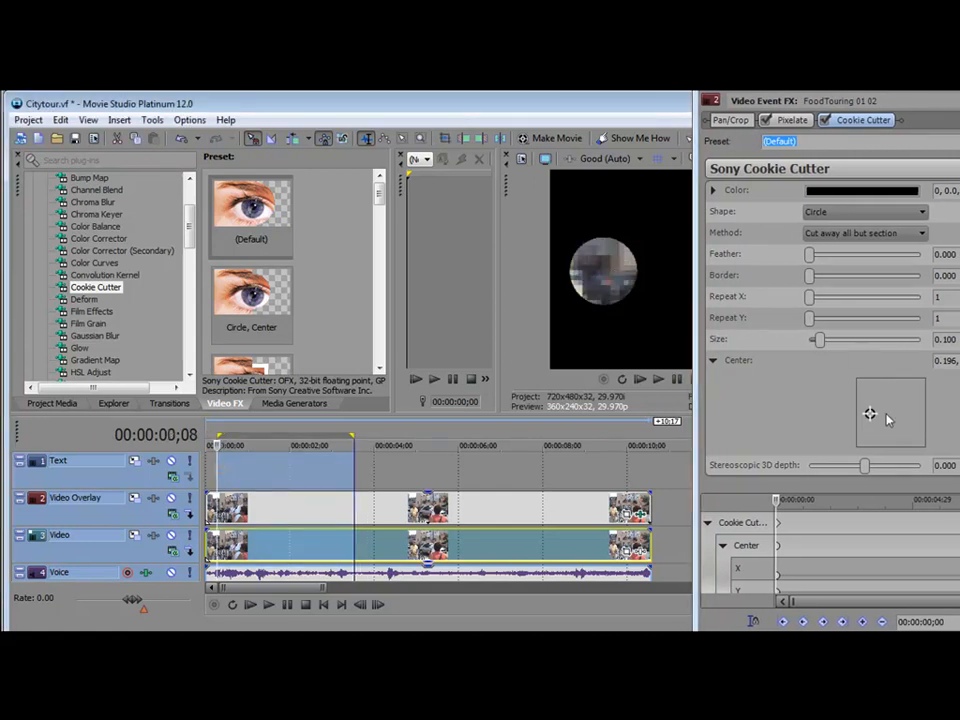
- Reposition the circle centre over the face to create a keyframe near 00:00:04;16
drag(870, 413, 870, 378)
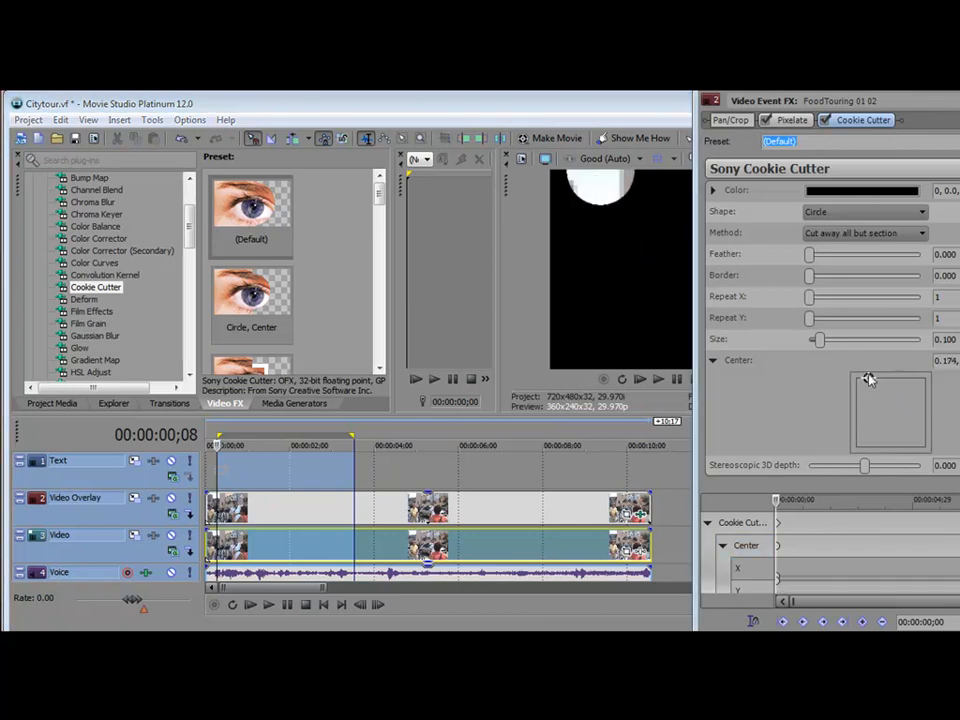
drag(868, 378, 855, 417)
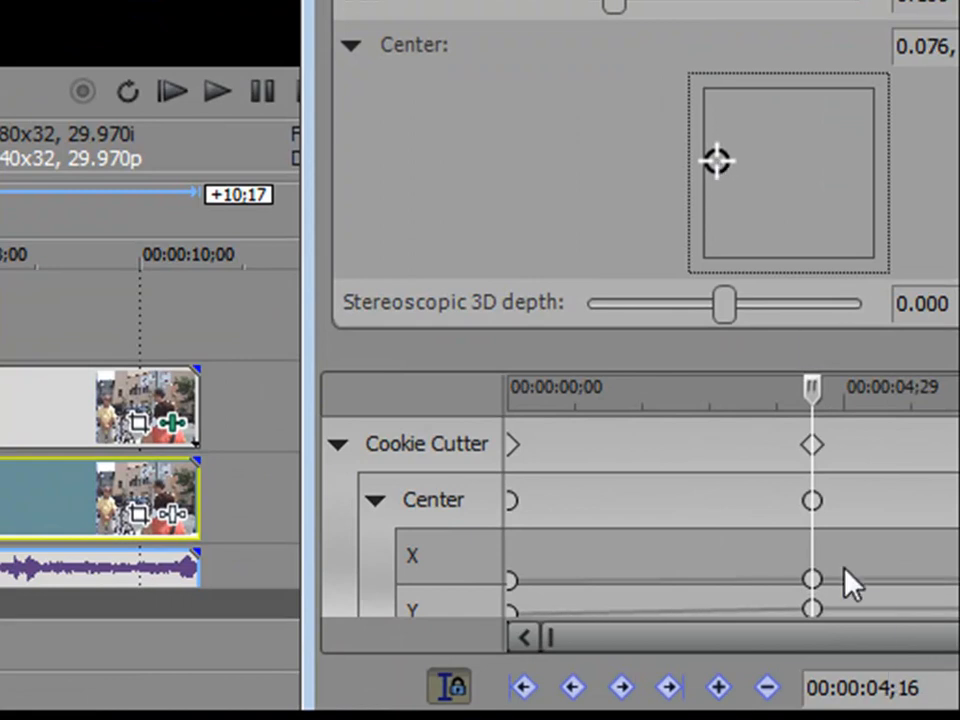
mouse_move(825, 500)
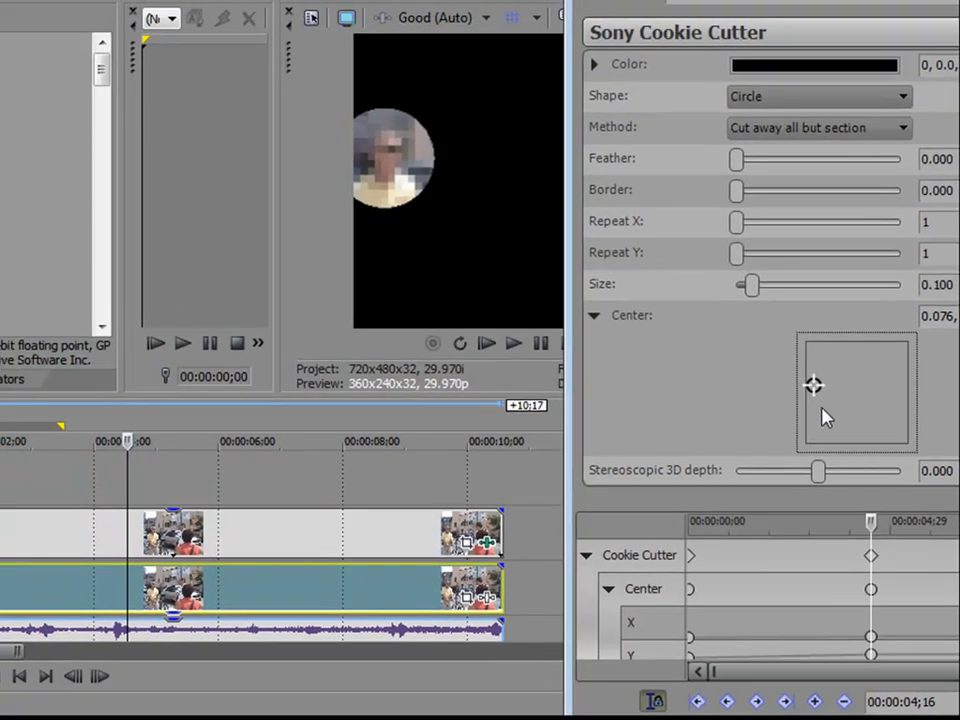
- Keyframe the circle centre over the face at about 6 seconds, then move to 8.5 seconds
click(513, 343)
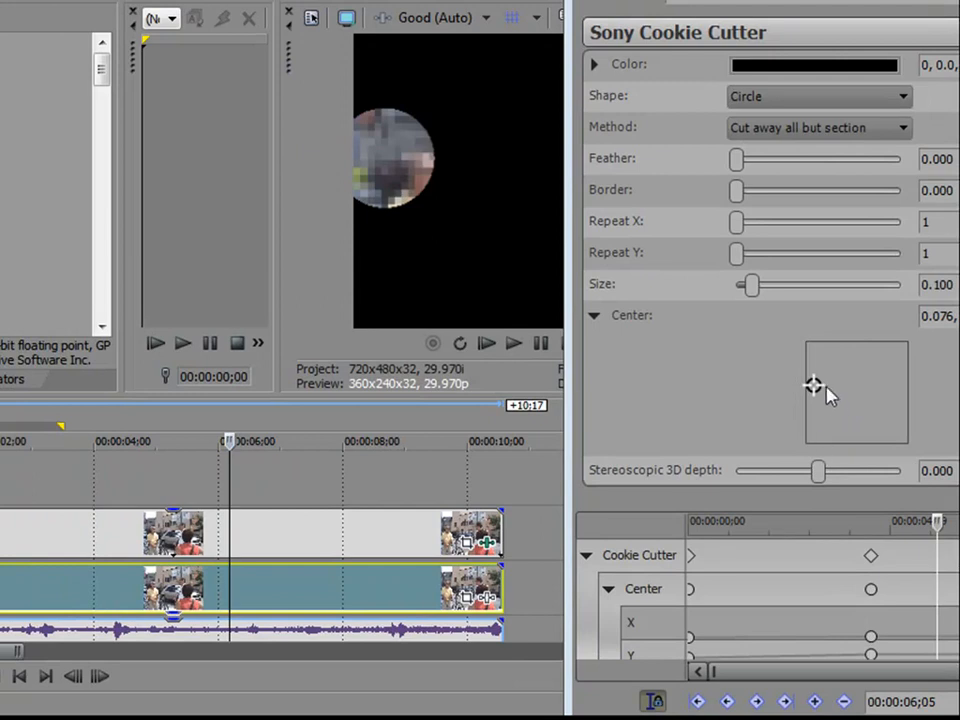
drag(813, 385, 818, 393)
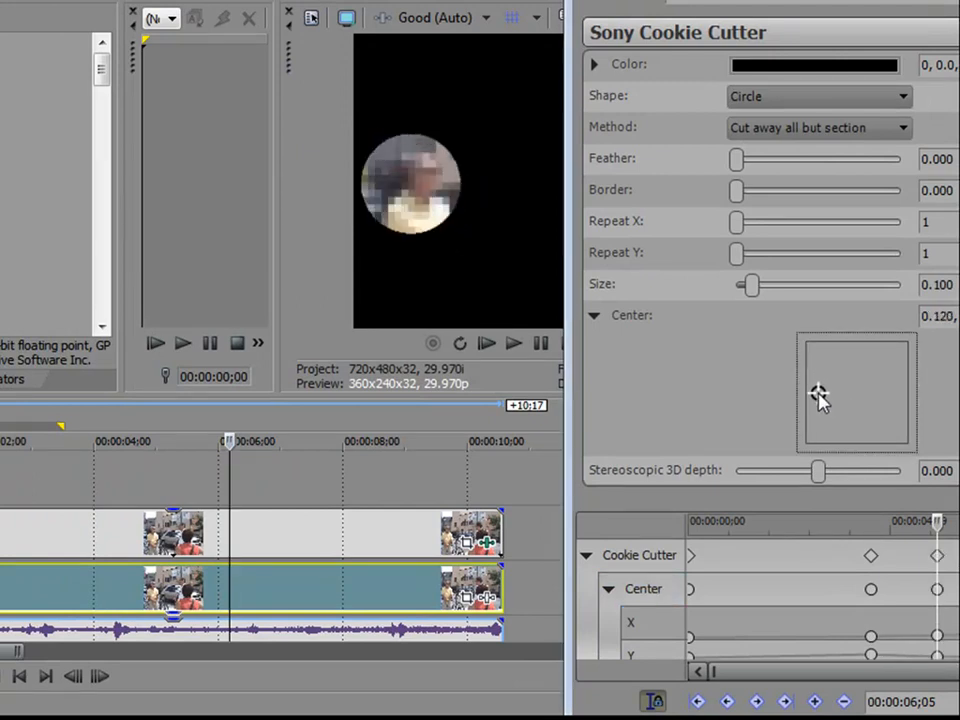
drag(818, 393, 828, 394)
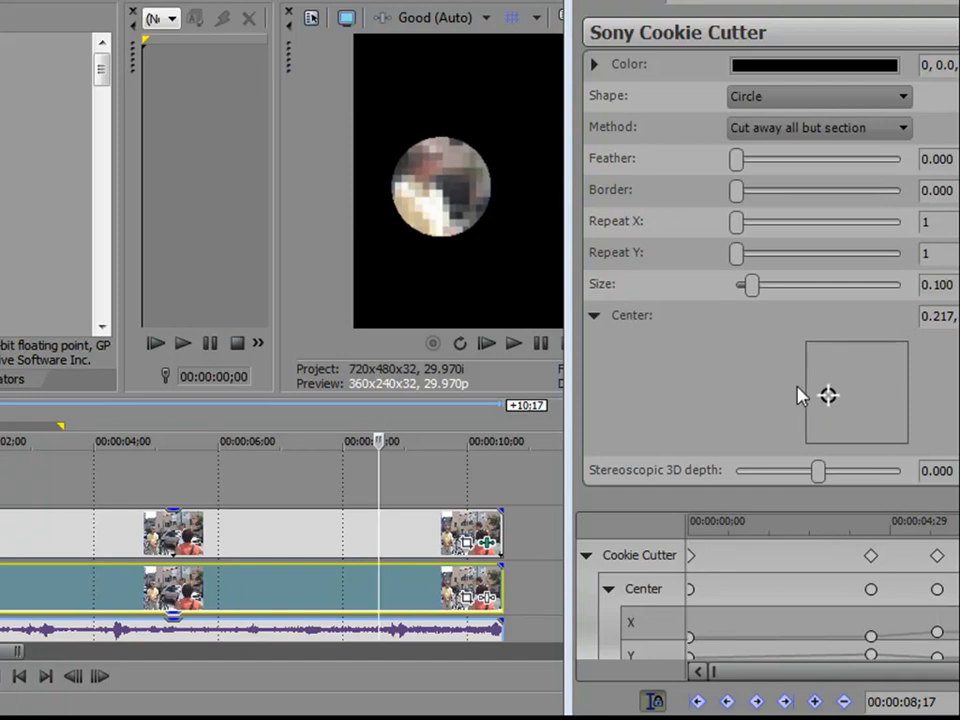
click(513, 343)
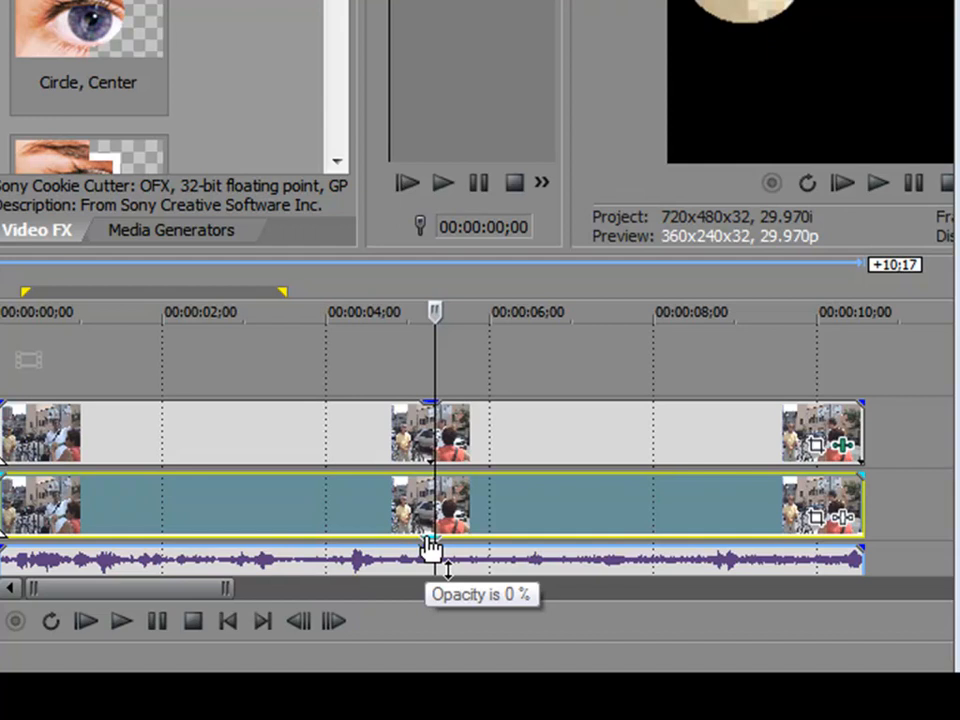
- Close the Video Event FX window to preview the street scene with the face pixelated
drag(430, 545, 430, 467)
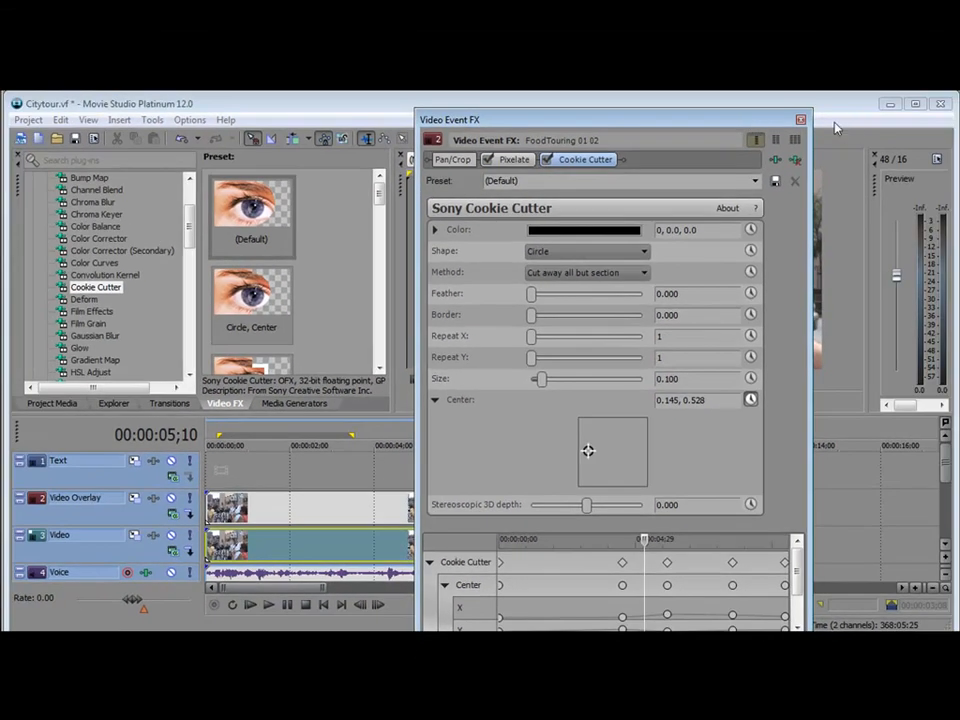
click(801, 120)
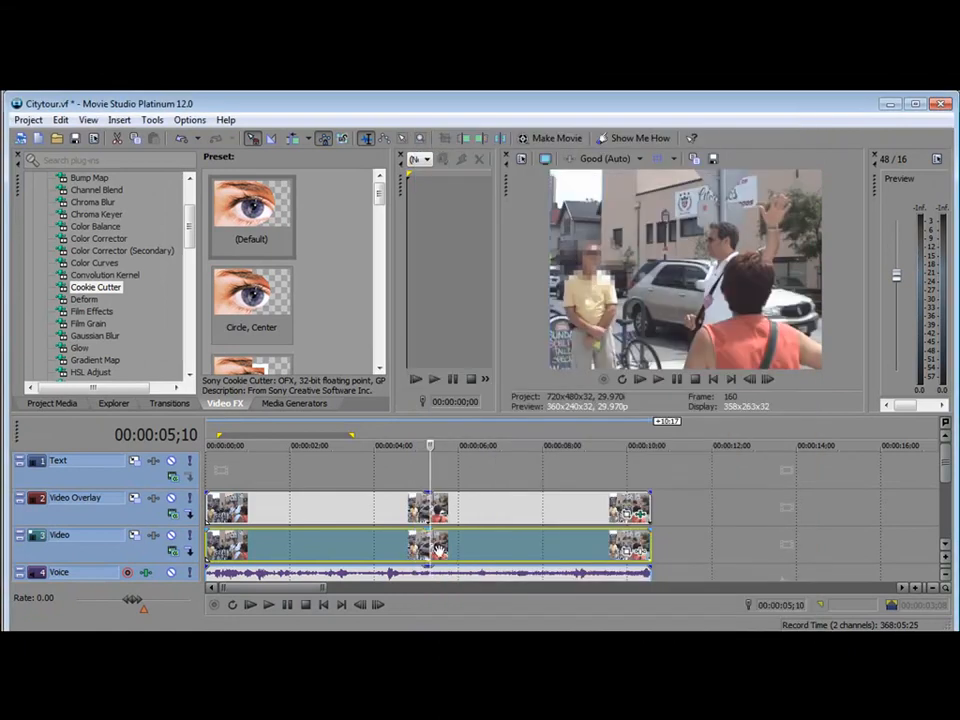